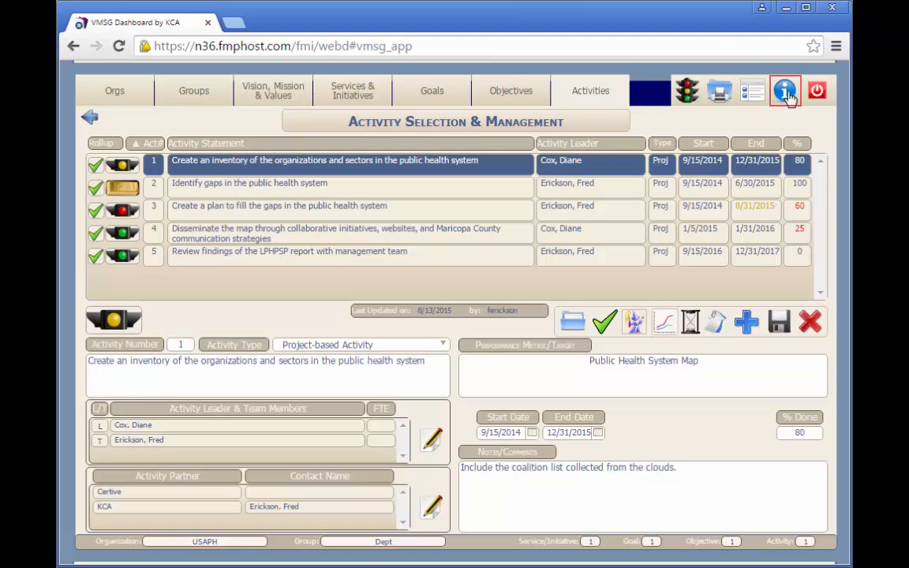
# - Bring up Dashboard Help and Information via the blue information icon
pyautogui.click(784, 90)
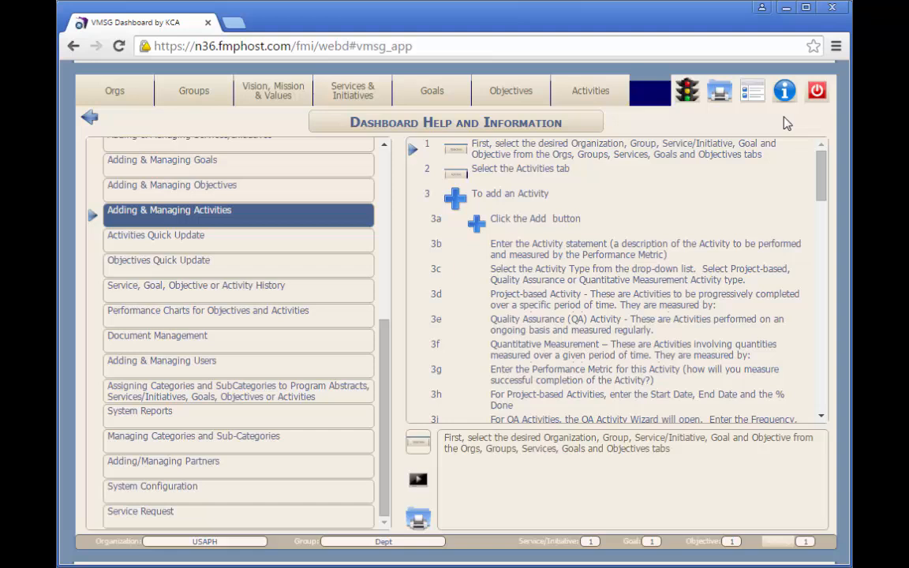
pyautogui.moveTo(224, 251)
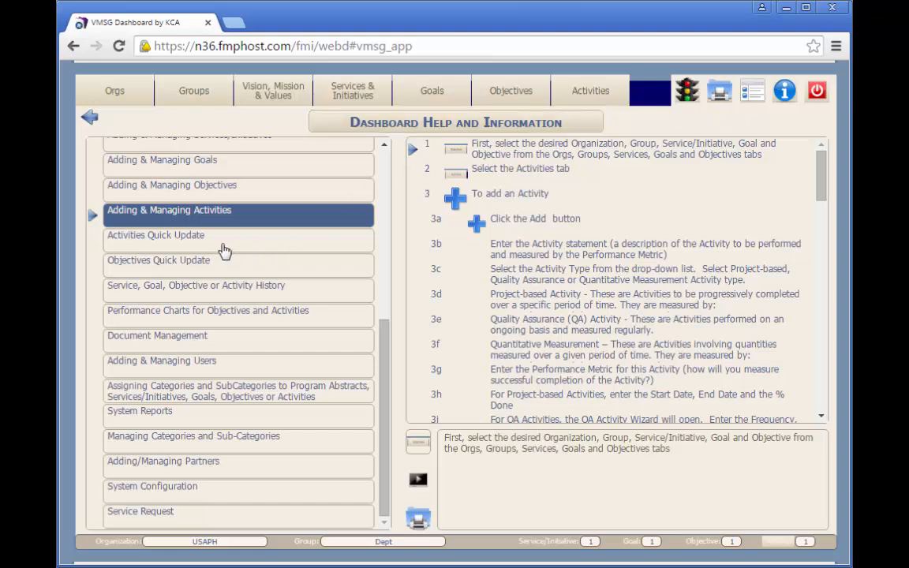
# - Show the Activities Quick Update topic with step 3's explanation of the three editable fields
pyautogui.click(155, 234)
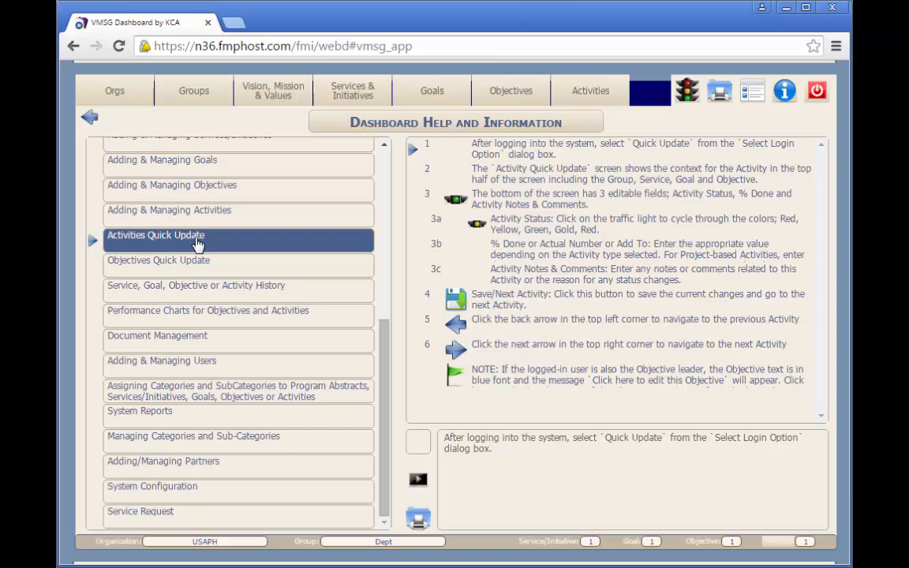
pyautogui.moveTo(485, 240)
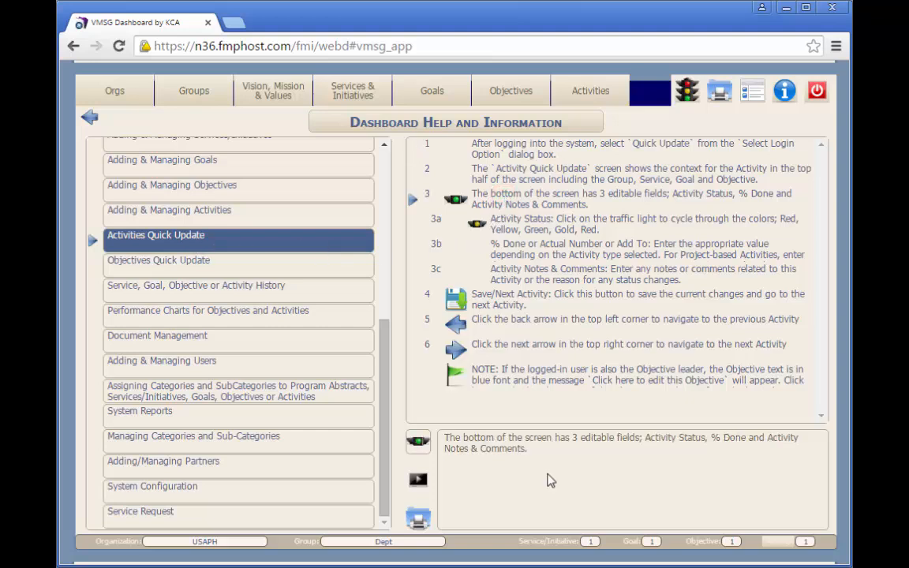
pyautogui.click(418, 480)
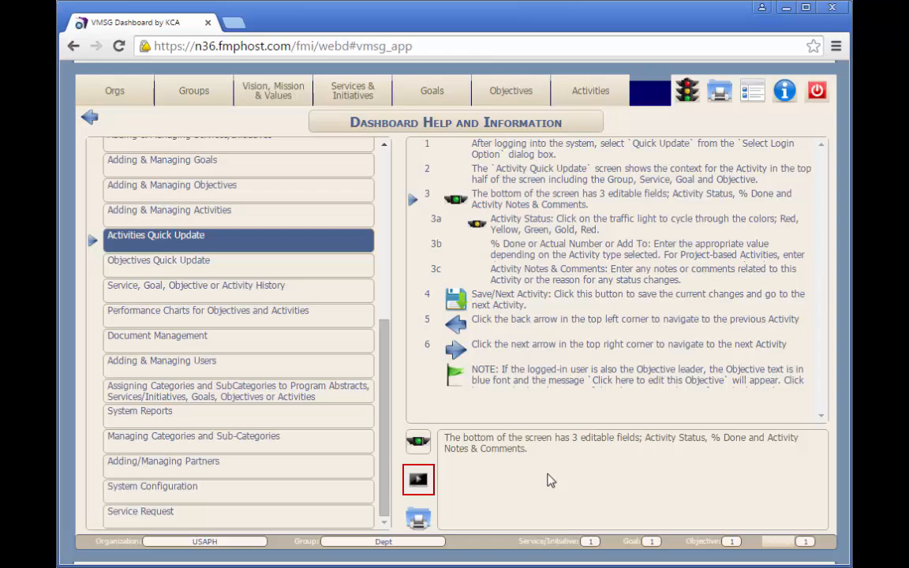
# - Launch the Training Module 8: Quick Update Screens video on YouTube and pause it at 0:08
pyautogui.click(418, 479)
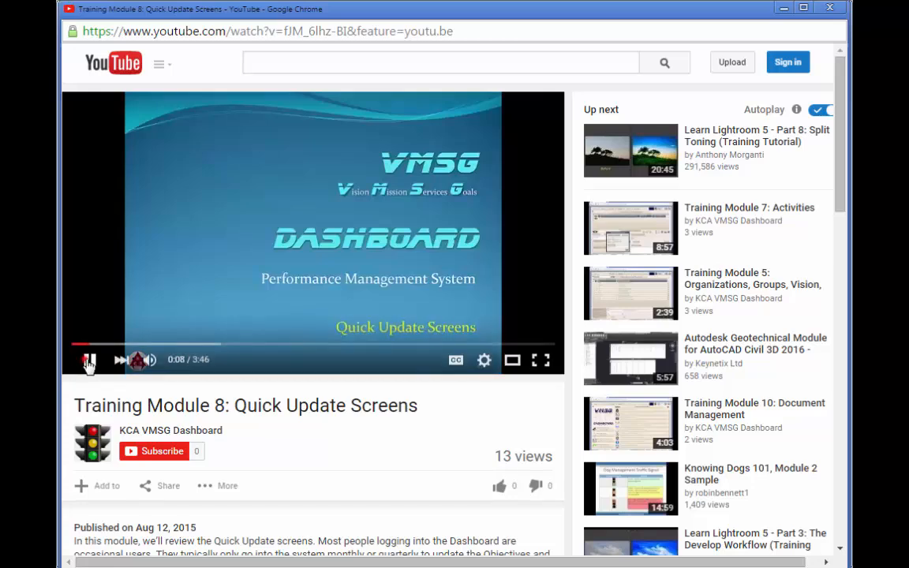
pyautogui.click(88, 359)
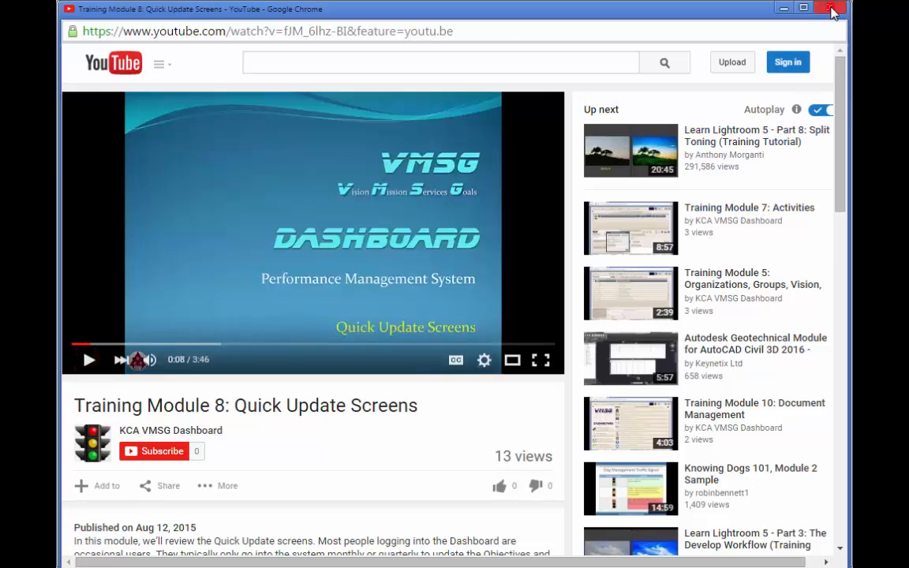
# - Close the YouTube window to return to the Activities Quick Update help
pyautogui.click(831, 10)
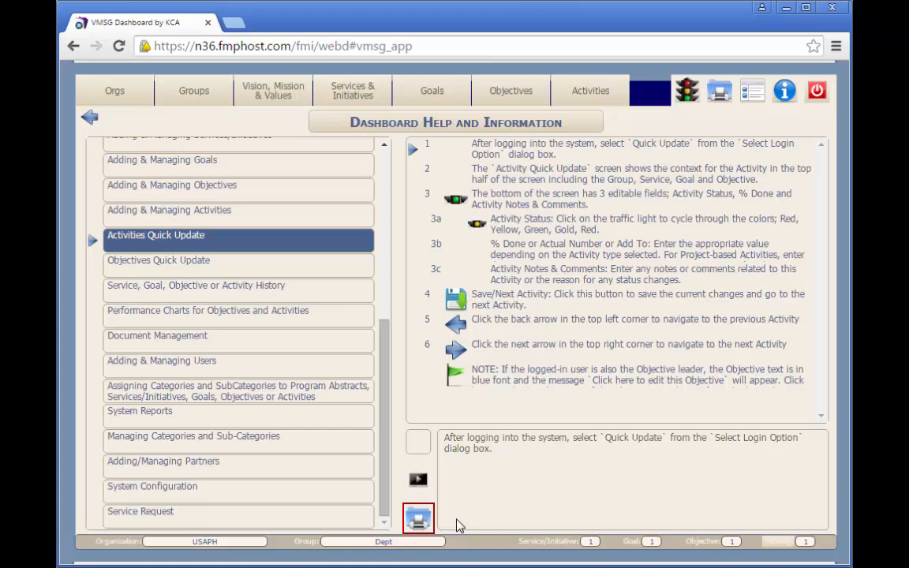
# - View VMSG_User_Guide1.pdf in Chrome's PDF viewer and scroll through its contents
pyautogui.click(418, 517)
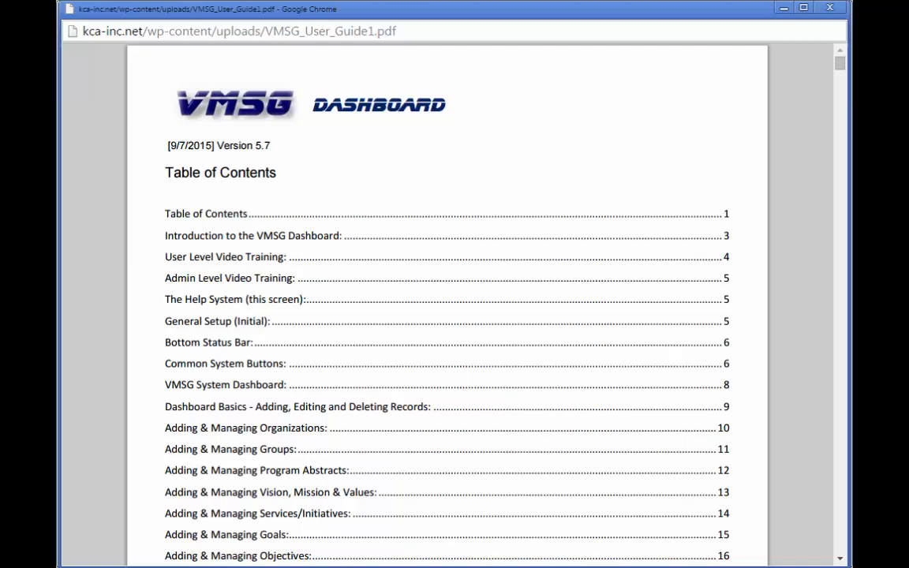
pyautogui.scroll(-3)
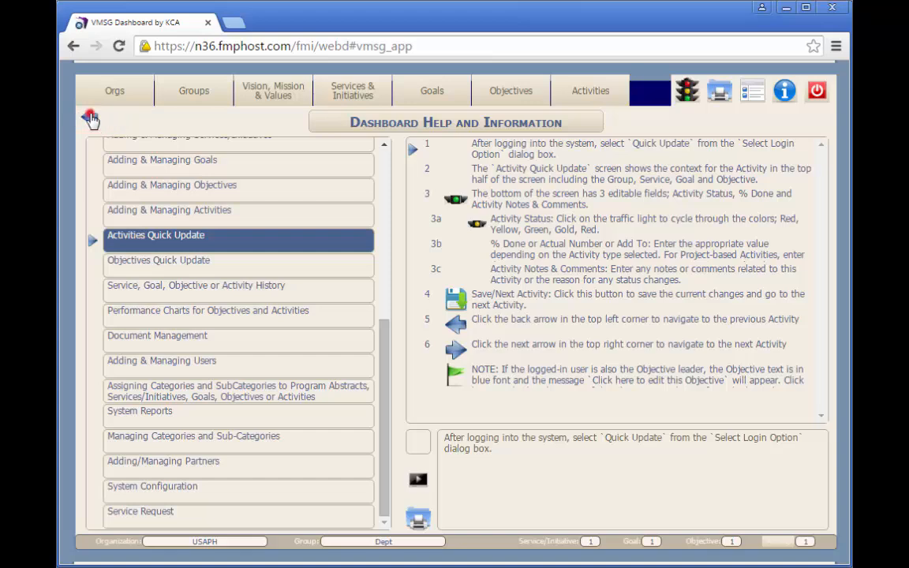
# - Select User Level Video Training and launch the VMSG Dashboard User Training playlist on YouTube
pyautogui.click(88, 117)
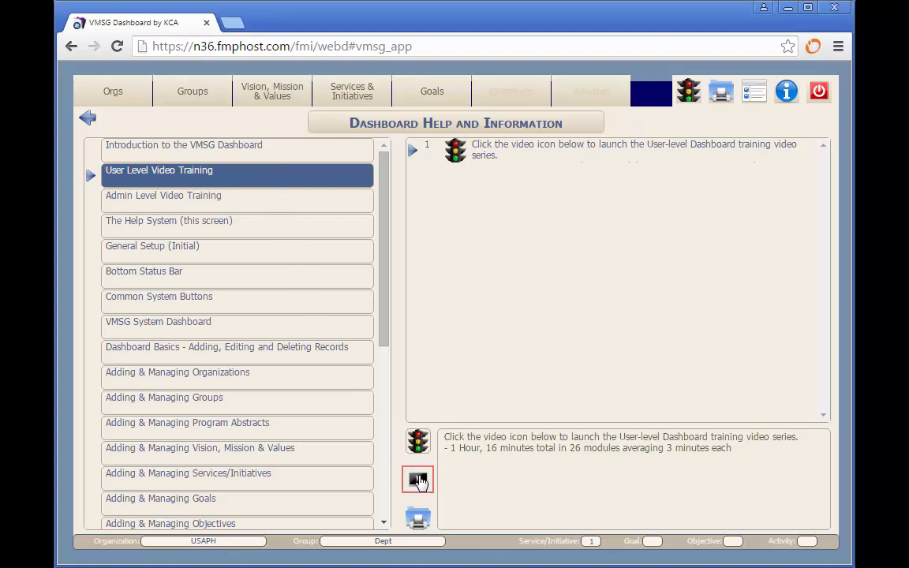
pyautogui.click(416, 480)
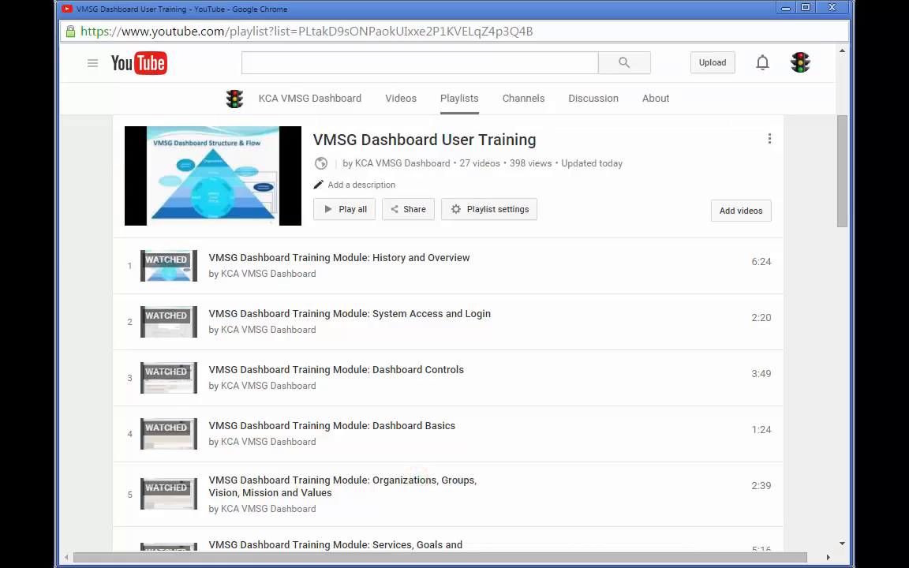